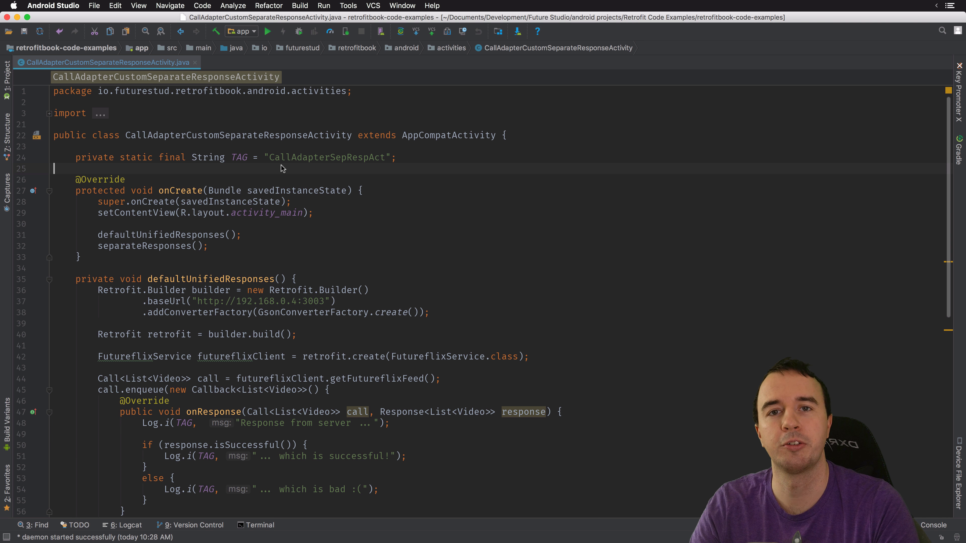
Step: Reach the Editor settings in Preferences, showing Fira Code size 18 with ligatures
click(53, 6)
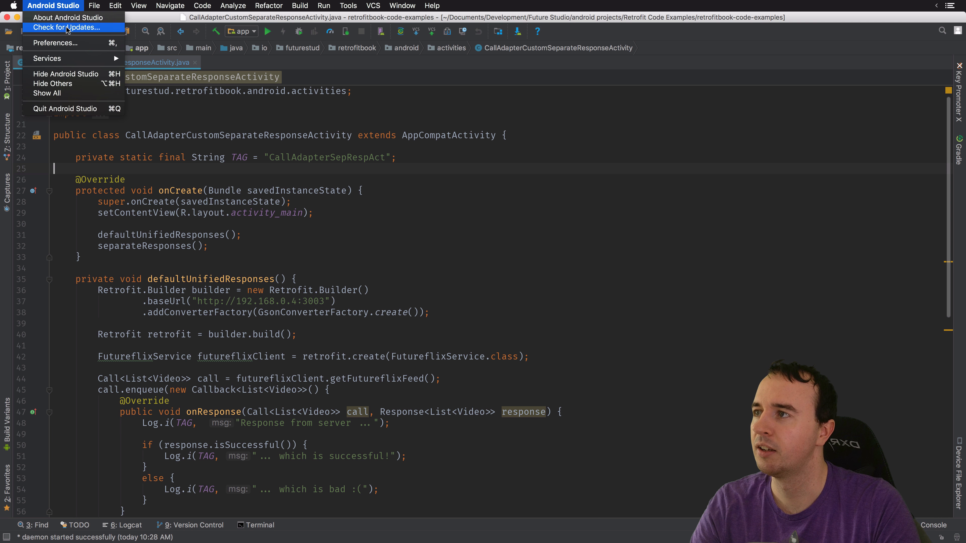
click(55, 42)
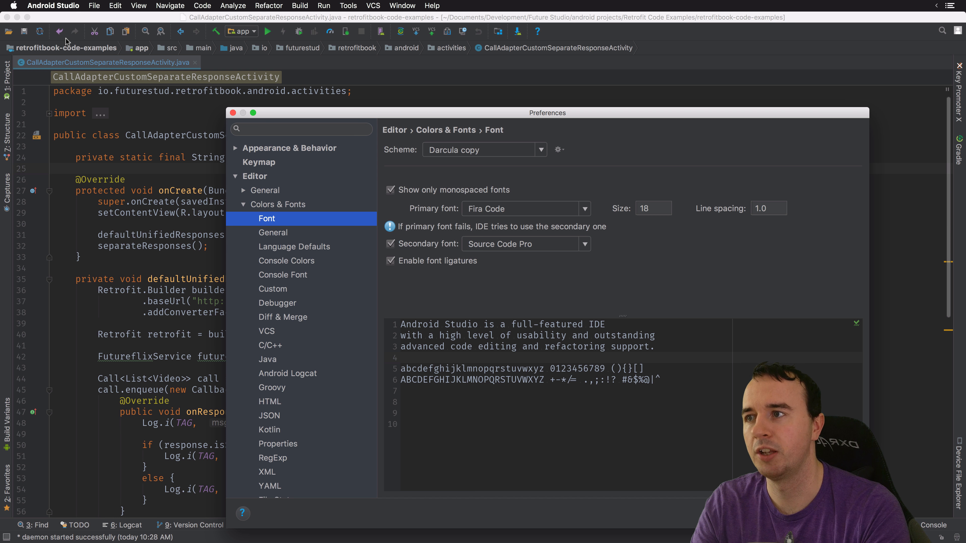
click(255, 176)
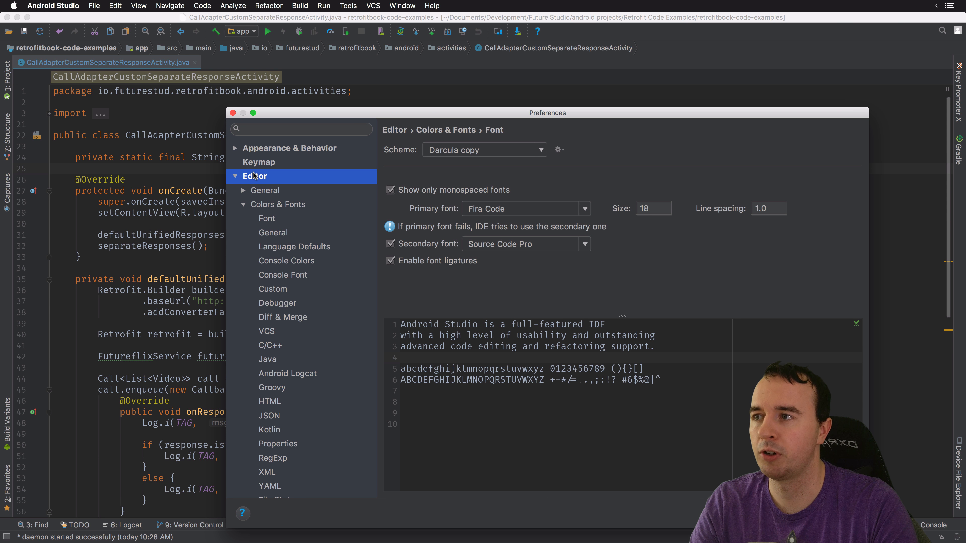
Step: Show the Plugins page listing installed plugins such as Android APK Support
click(258, 190)
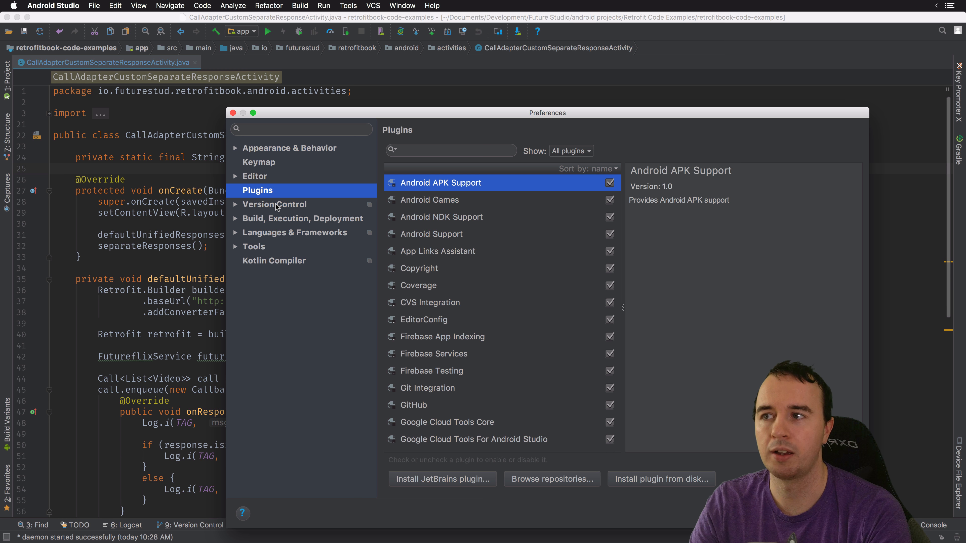
mouse_move(431, 239)
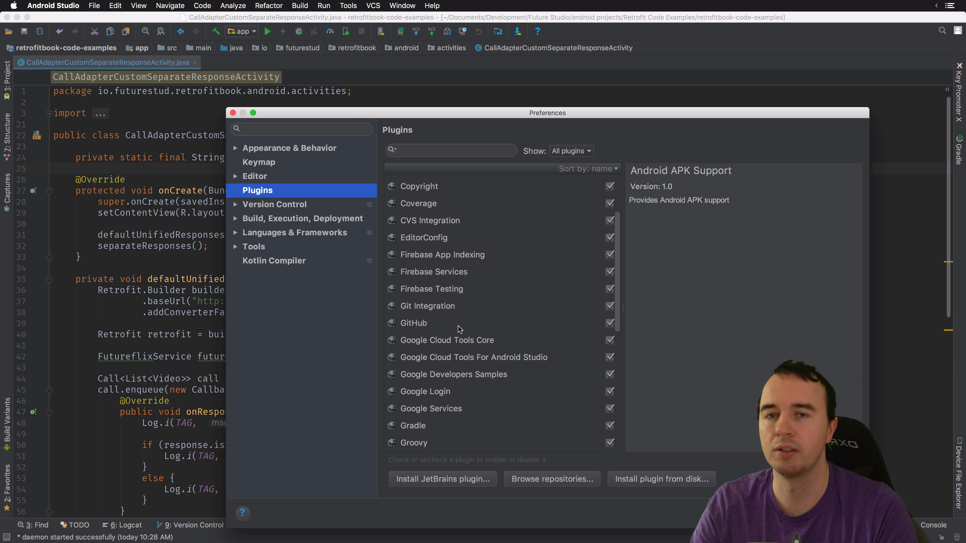
mouse_move(559, 465)
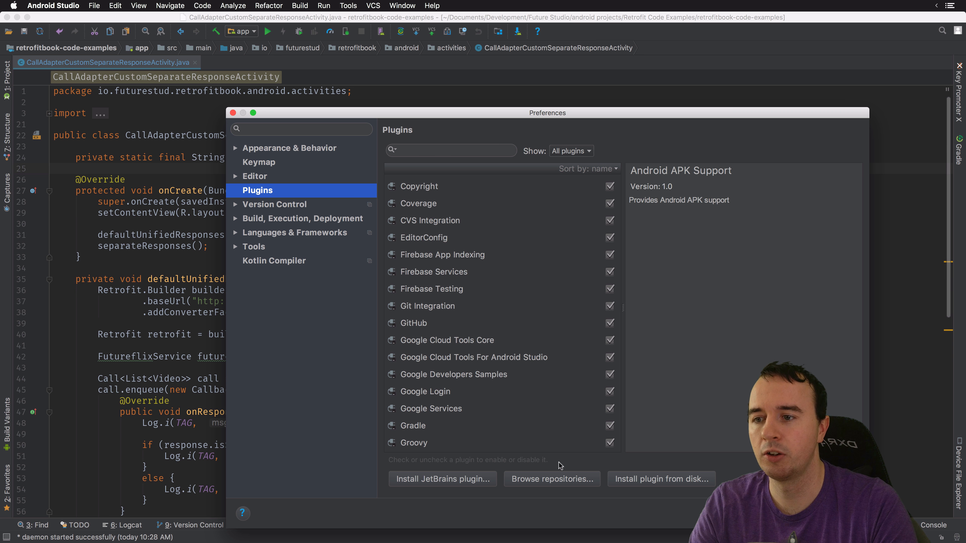
Step: Search the online plugin repository for 'key promo'
click(550, 479)
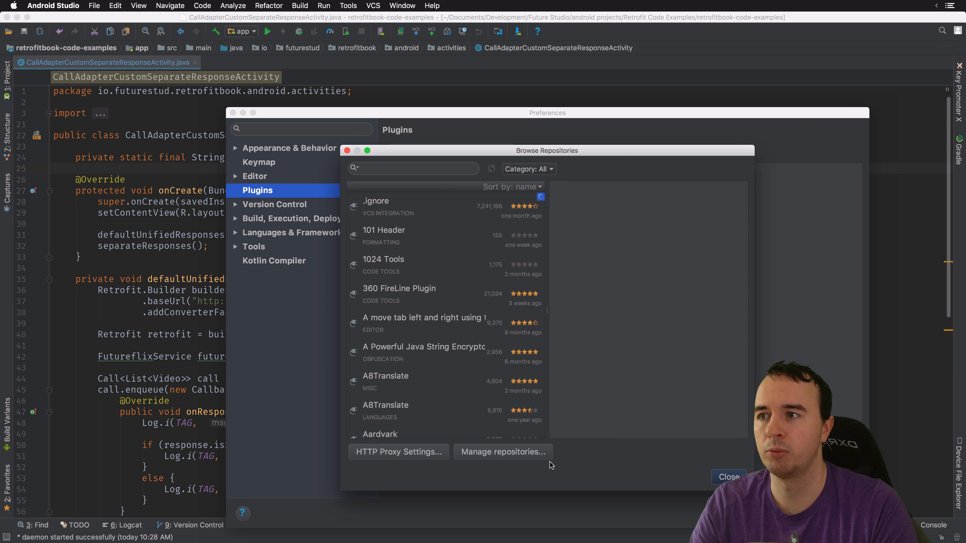
click(419, 206)
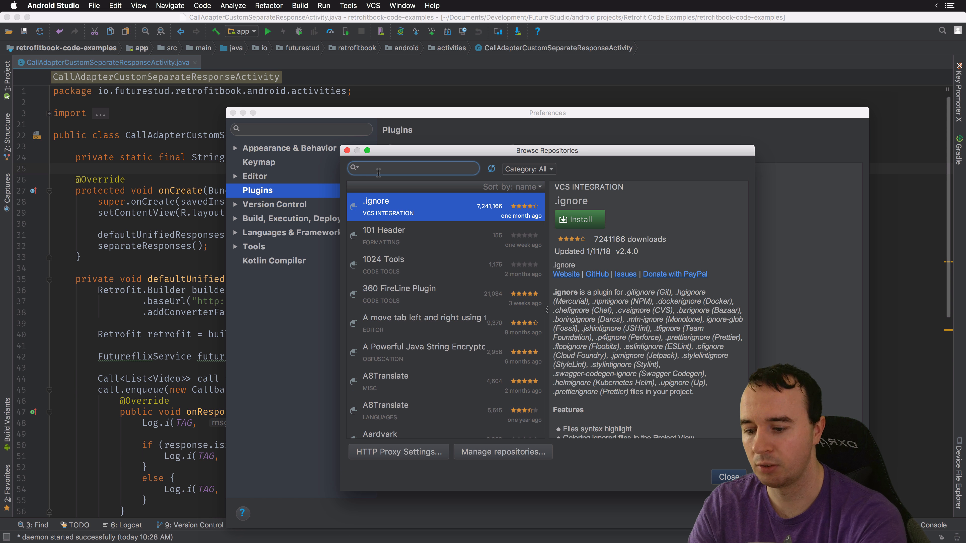
text(k)
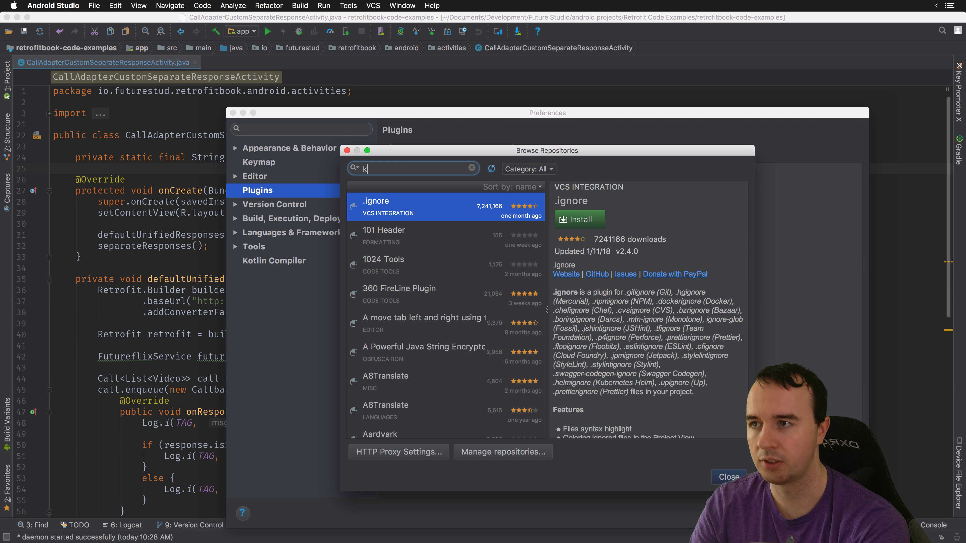
text(ey promo)
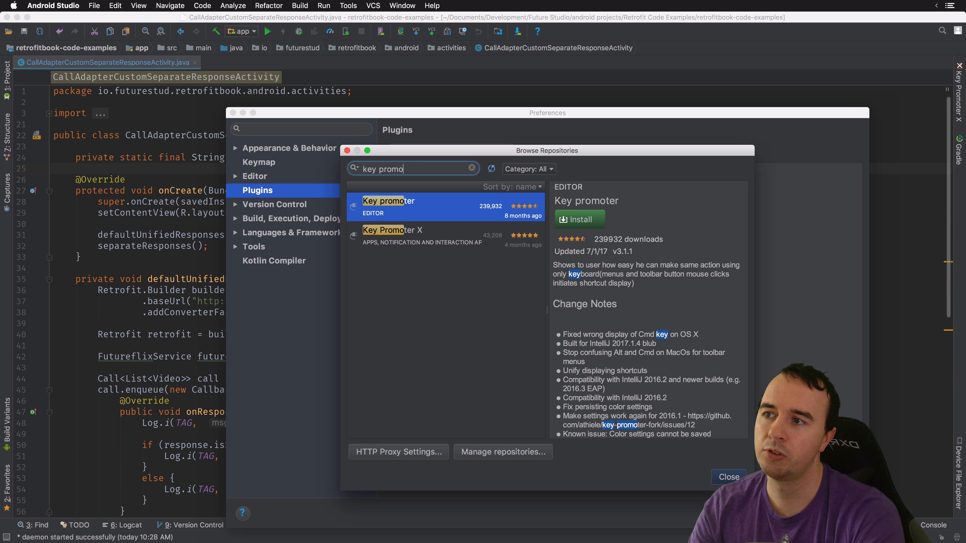
Step: Compare Key Promoter X with the older Key promoter, then return to the code editor
click(392, 236)
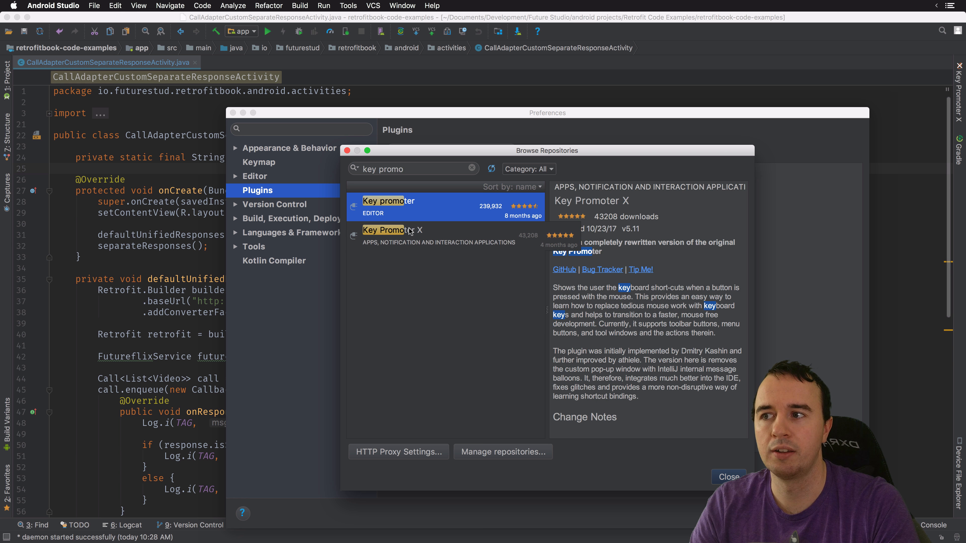
click(439, 236)
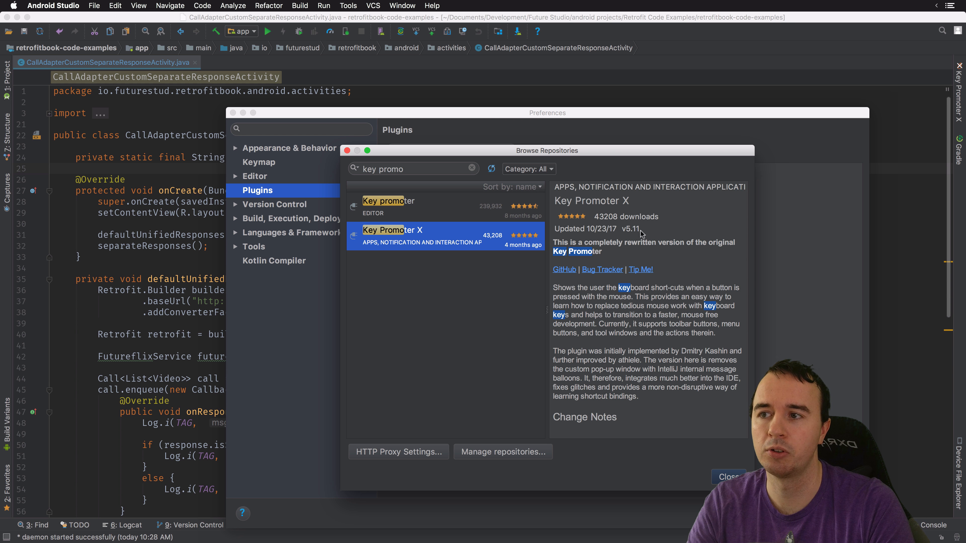
click(388, 206)
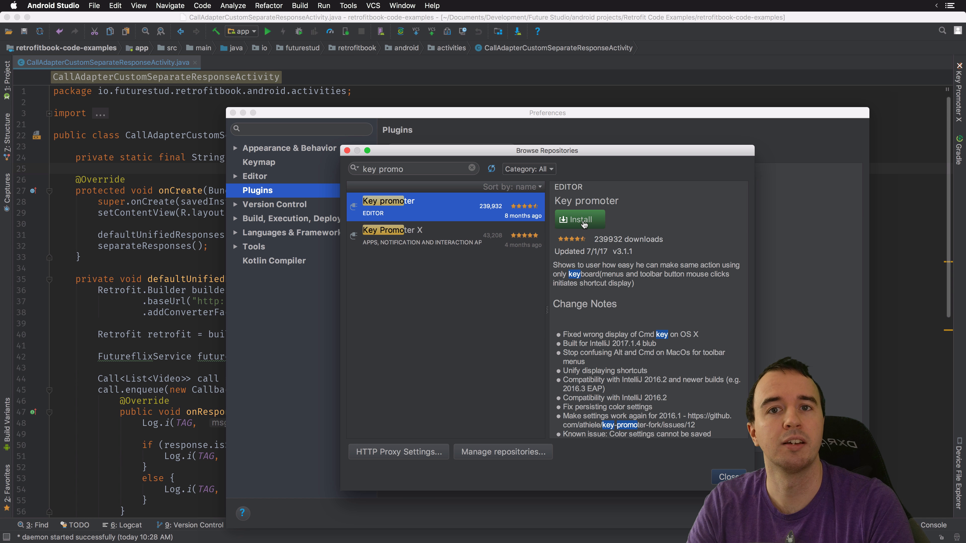
click(393, 236)
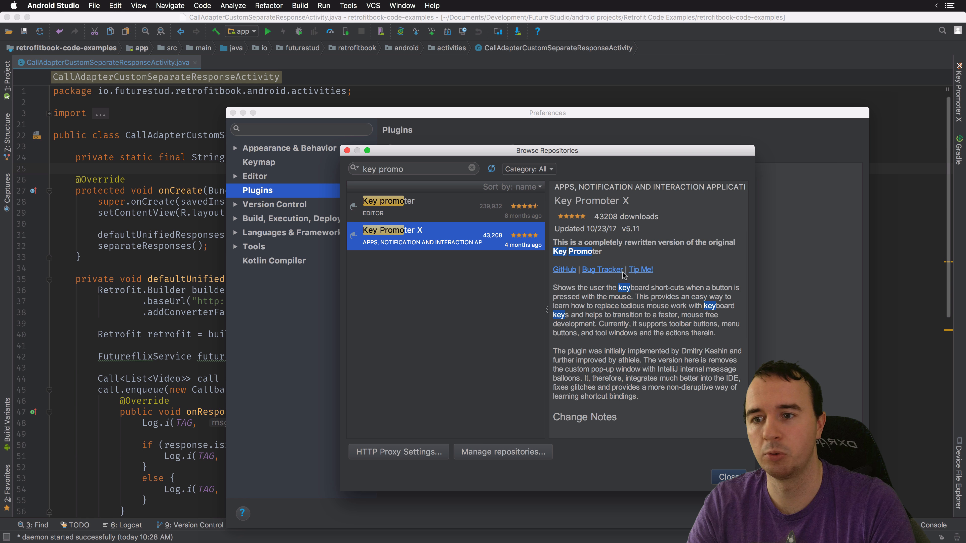
click(729, 476)
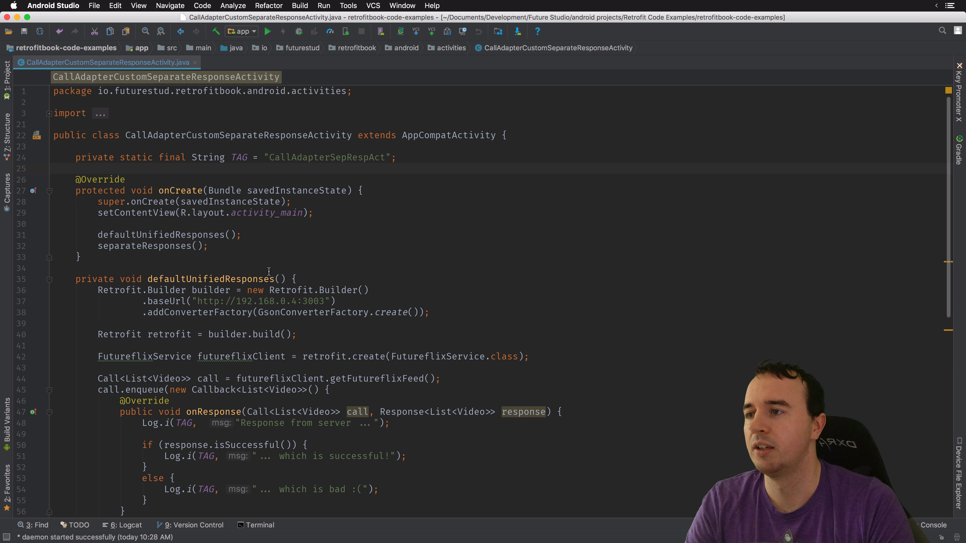
Step: Start a Refactor > Rename of the defaultUnifiedResponses method (Shift+F6)
right_click(184, 279)
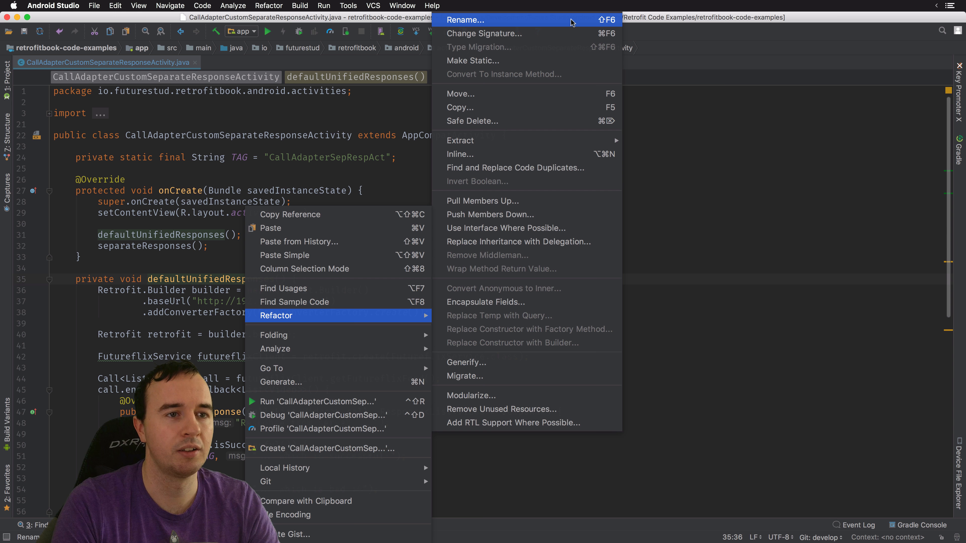
click(464, 20)
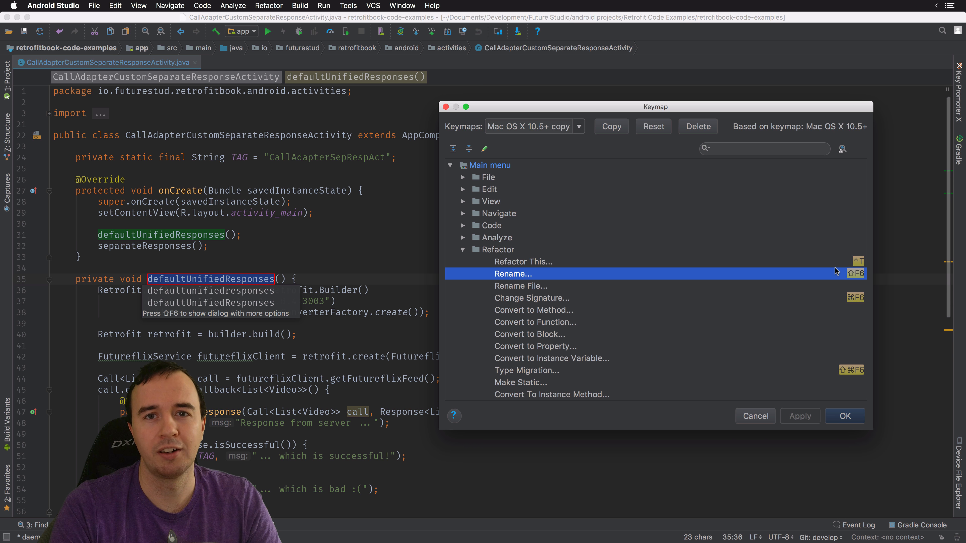
mouse_move(865, 452)
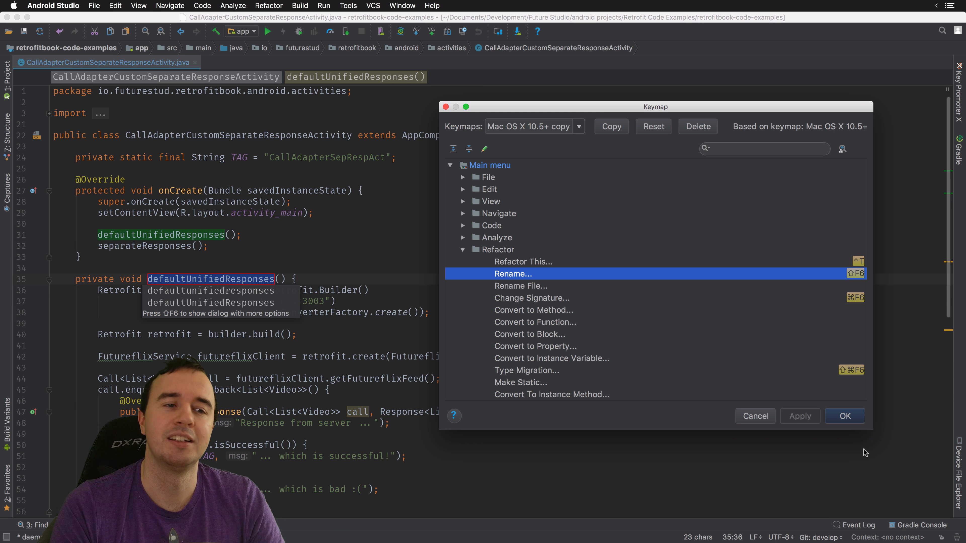
mouse_move(665, 299)
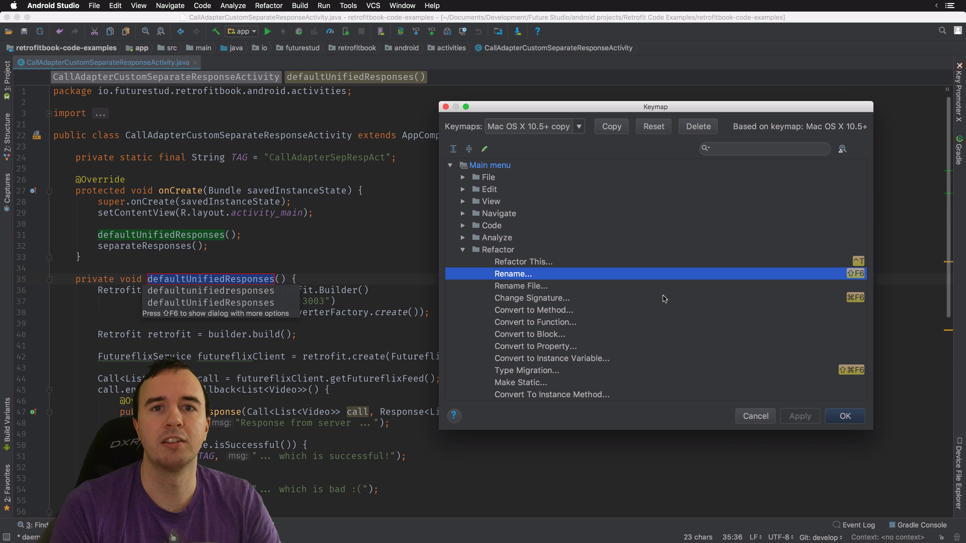